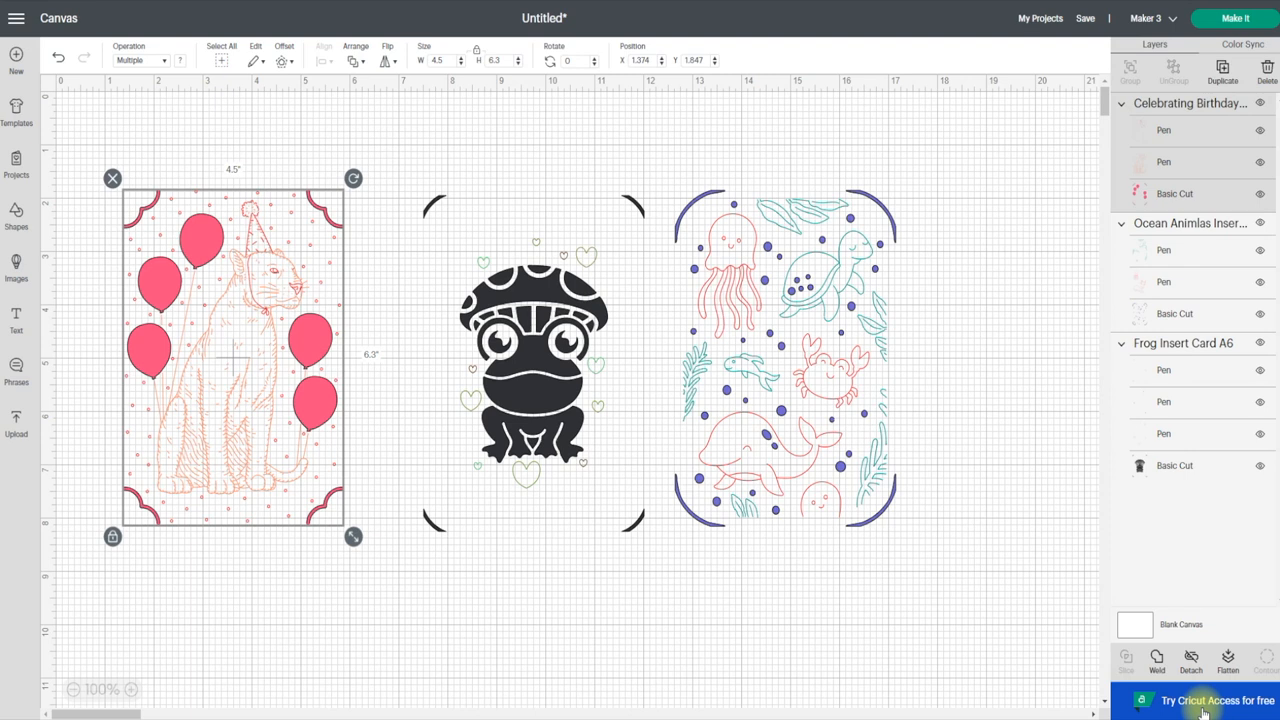
{"action": "mouse_move", "coordinate": [1188, 657]}
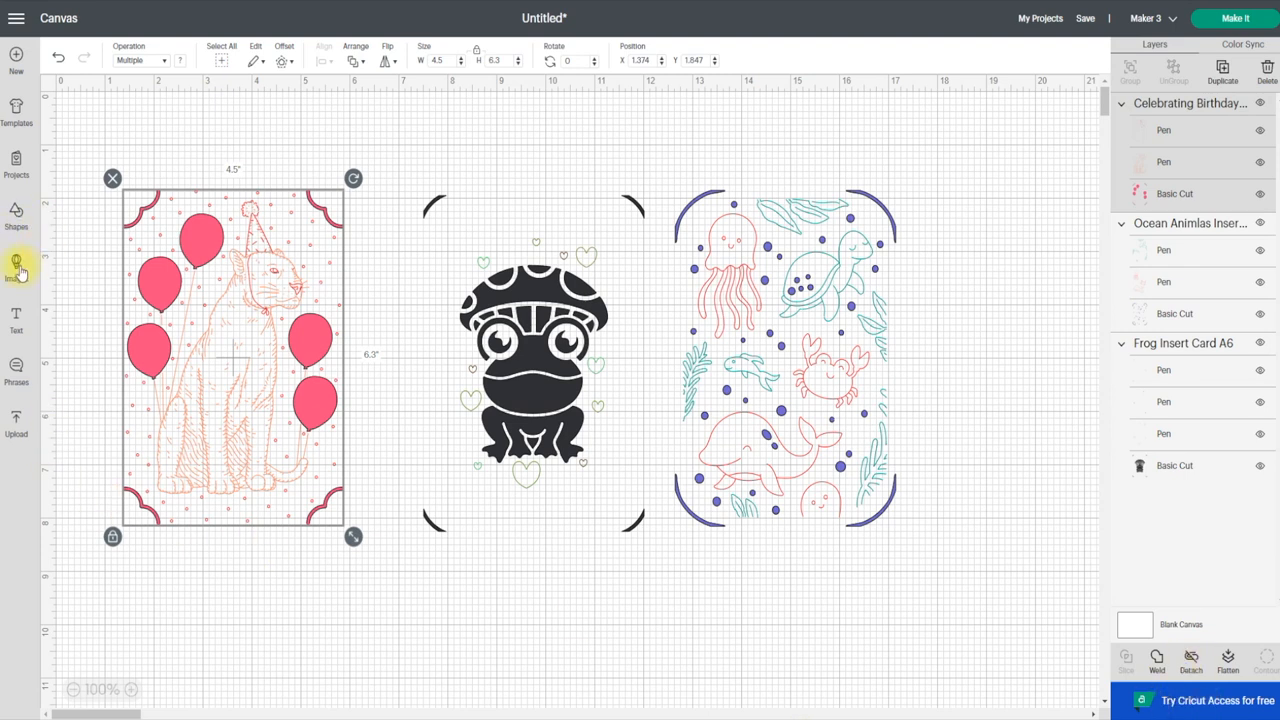
Browse the ready-made image library, then open Design Space Settings to see Prepare Load Type options
{"action": "left_click", "coordinate": [16, 267]}
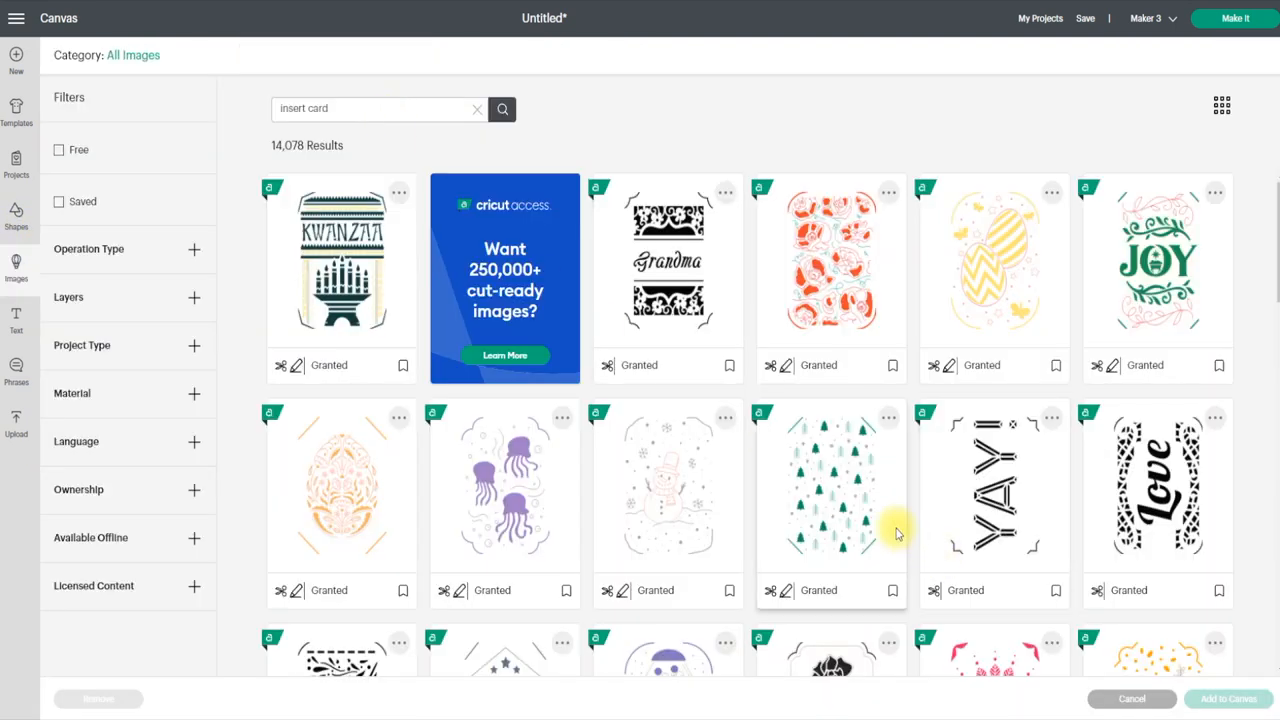
{"action": "mouse_move", "coordinate": [830, 473]}
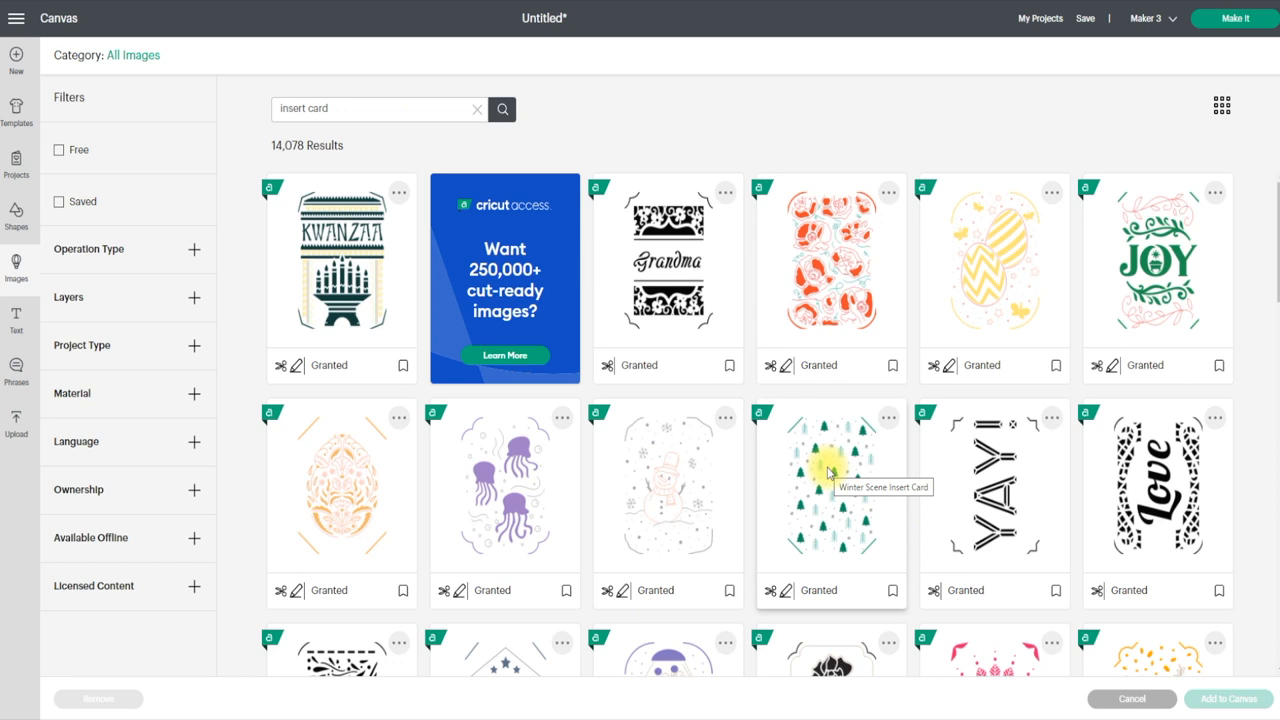
{"action": "scroll", "scroll_direction": "down", "scroll_amount": 3}
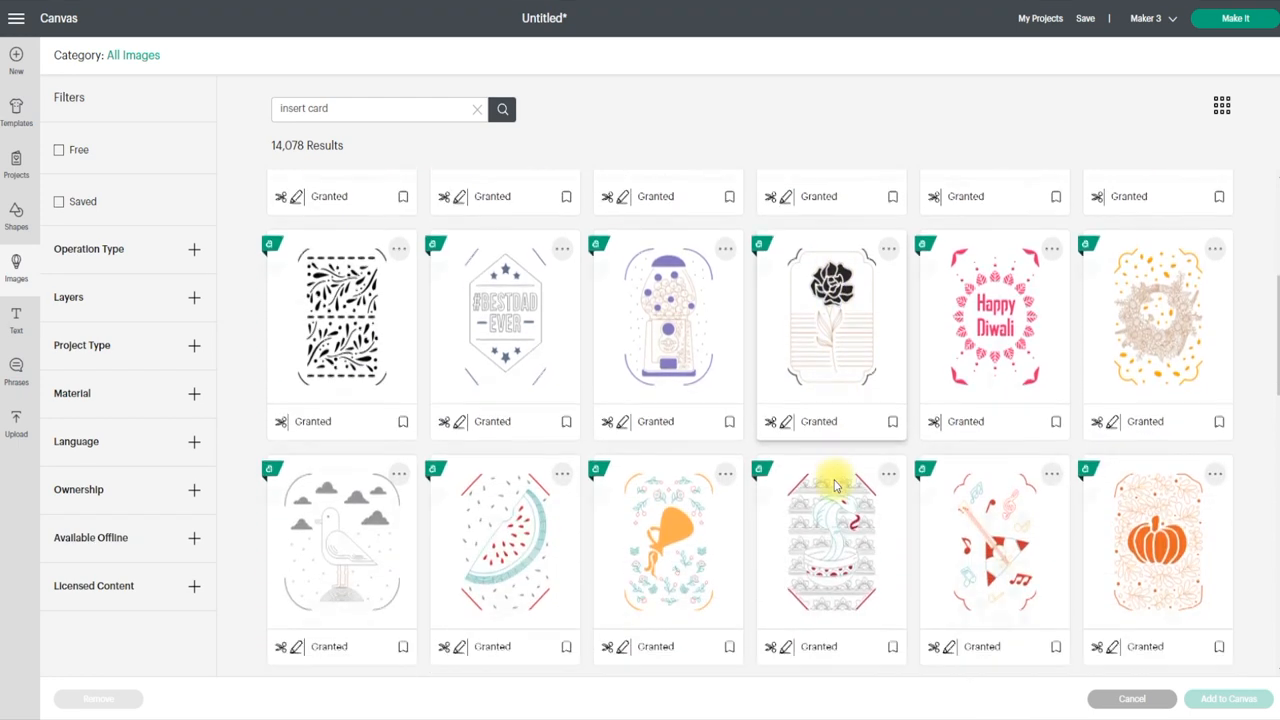
{"action": "scroll", "scroll_direction": "down", "scroll_amount": 3}
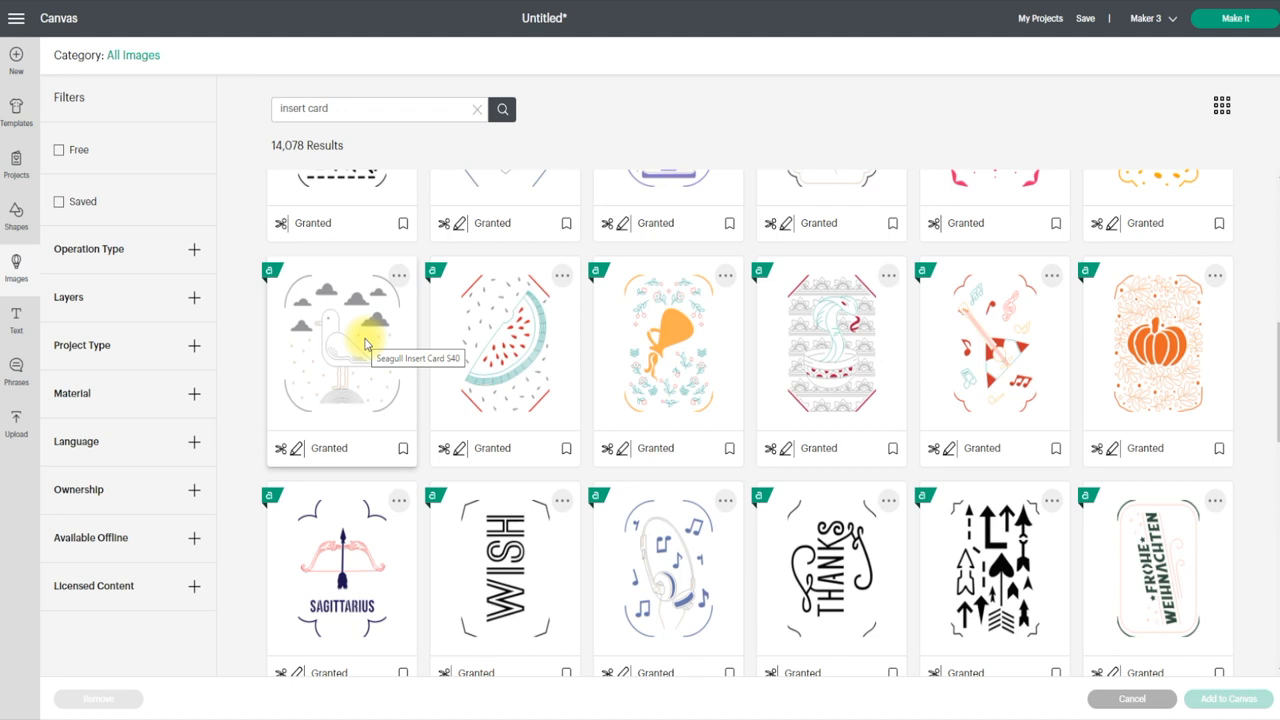
{"action": "mouse_move", "coordinate": [350, 300]}
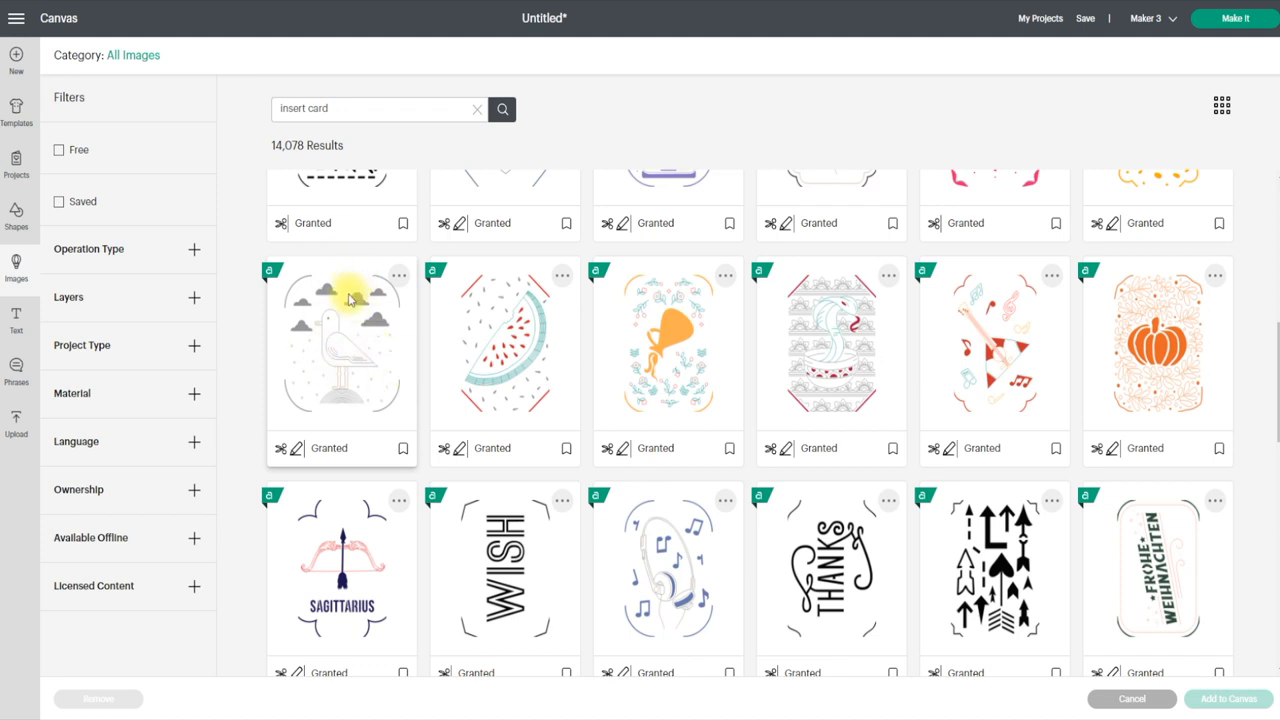
{"action": "mouse_move", "coordinate": [363, 337]}
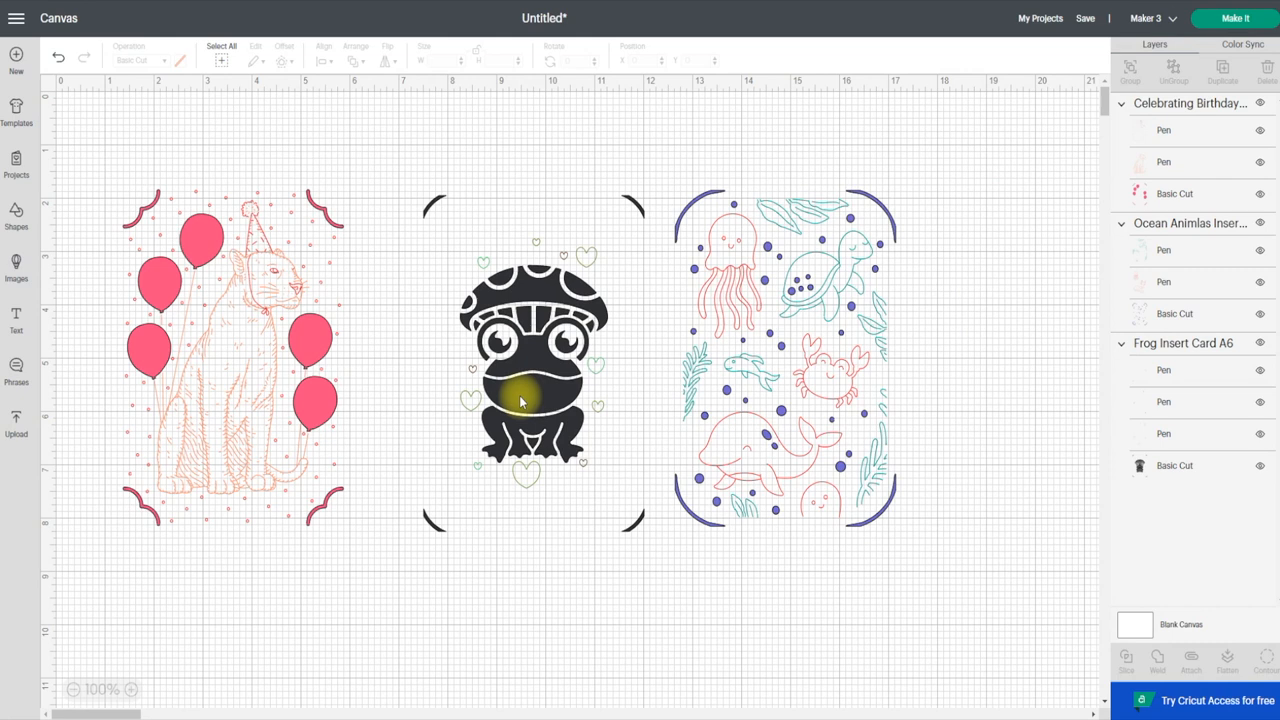
{"action": "mouse_move", "coordinate": [900, 219]}
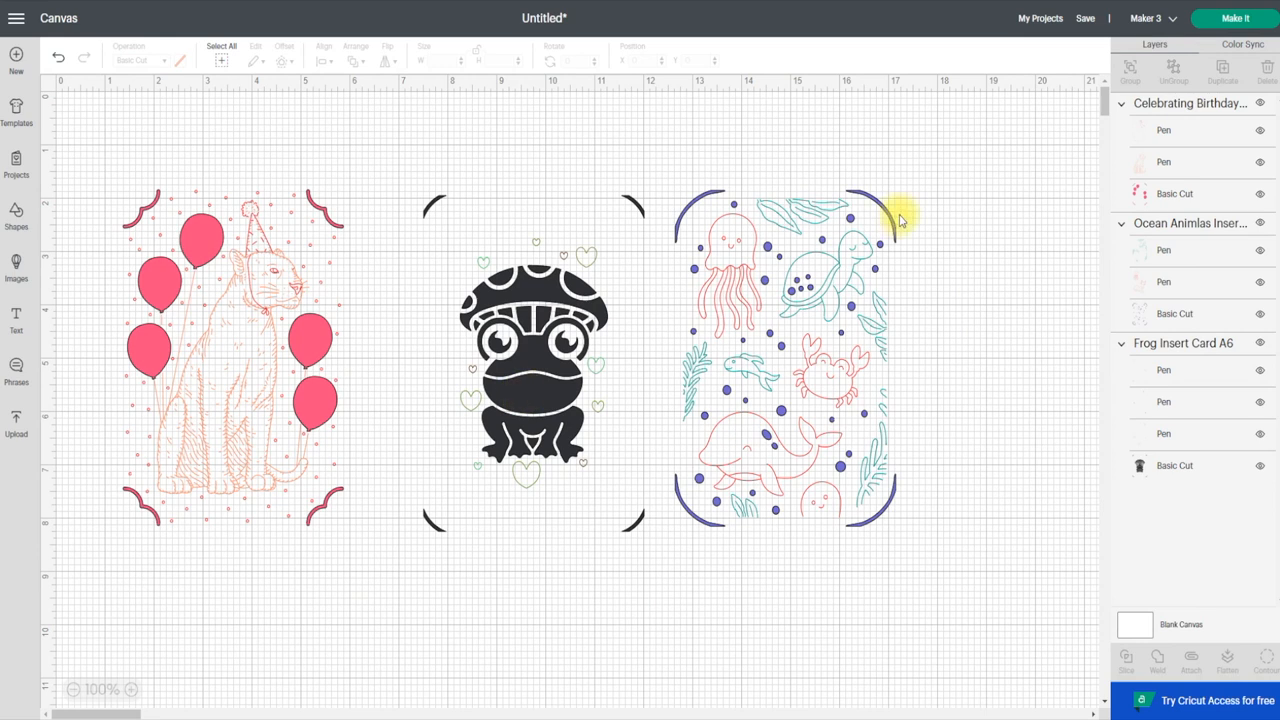
{"action": "mouse_move", "coordinate": [688, 233]}
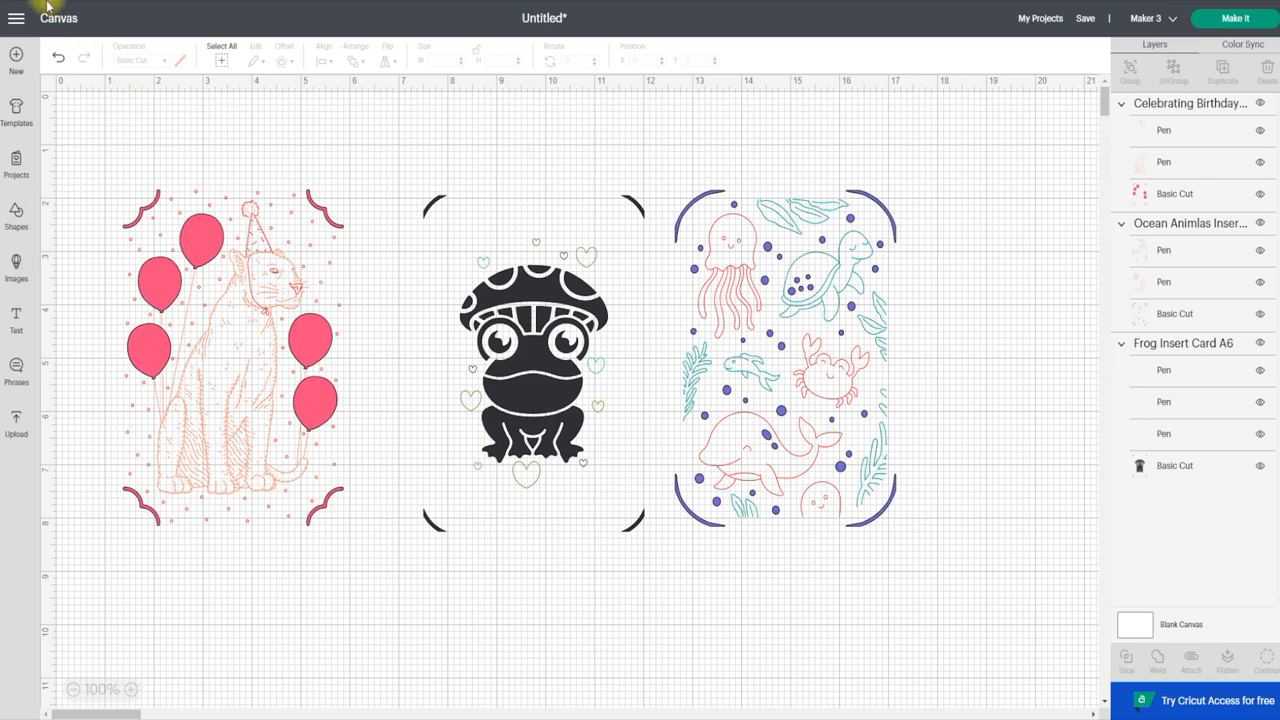
{"action": "left_click", "coordinate": [17, 18]}
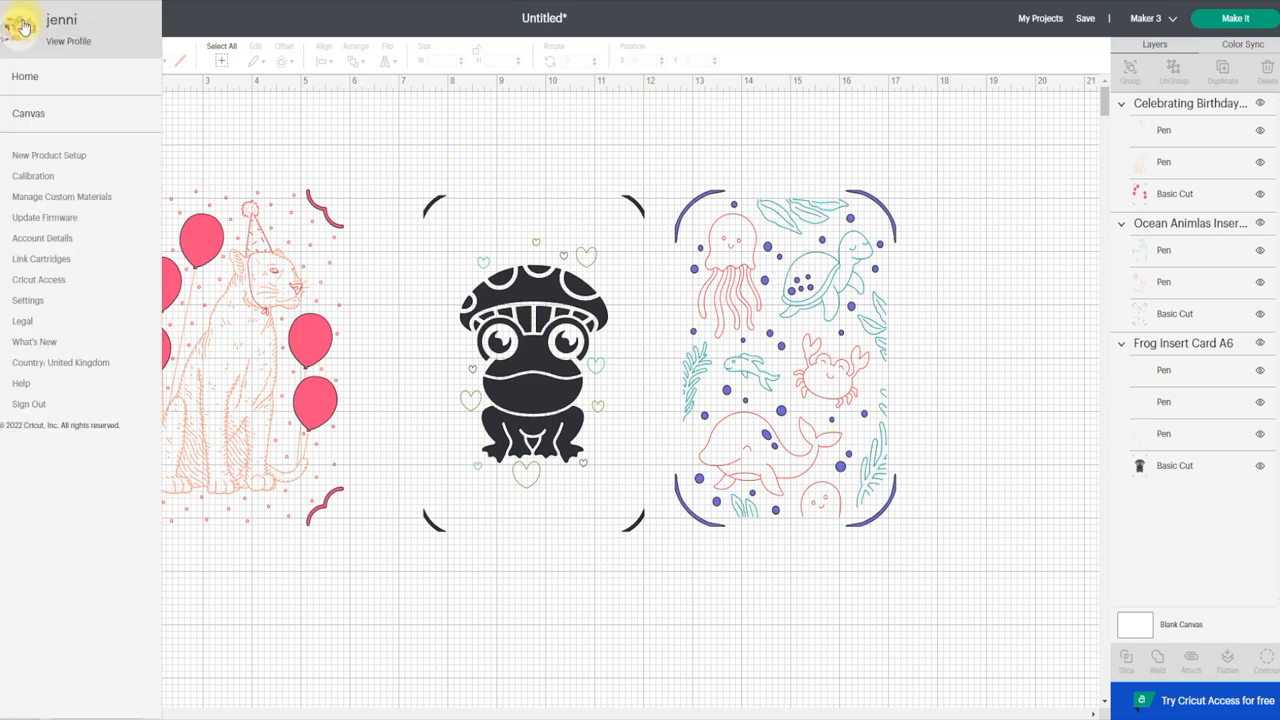
{"action": "left_click", "coordinate": [33, 300]}
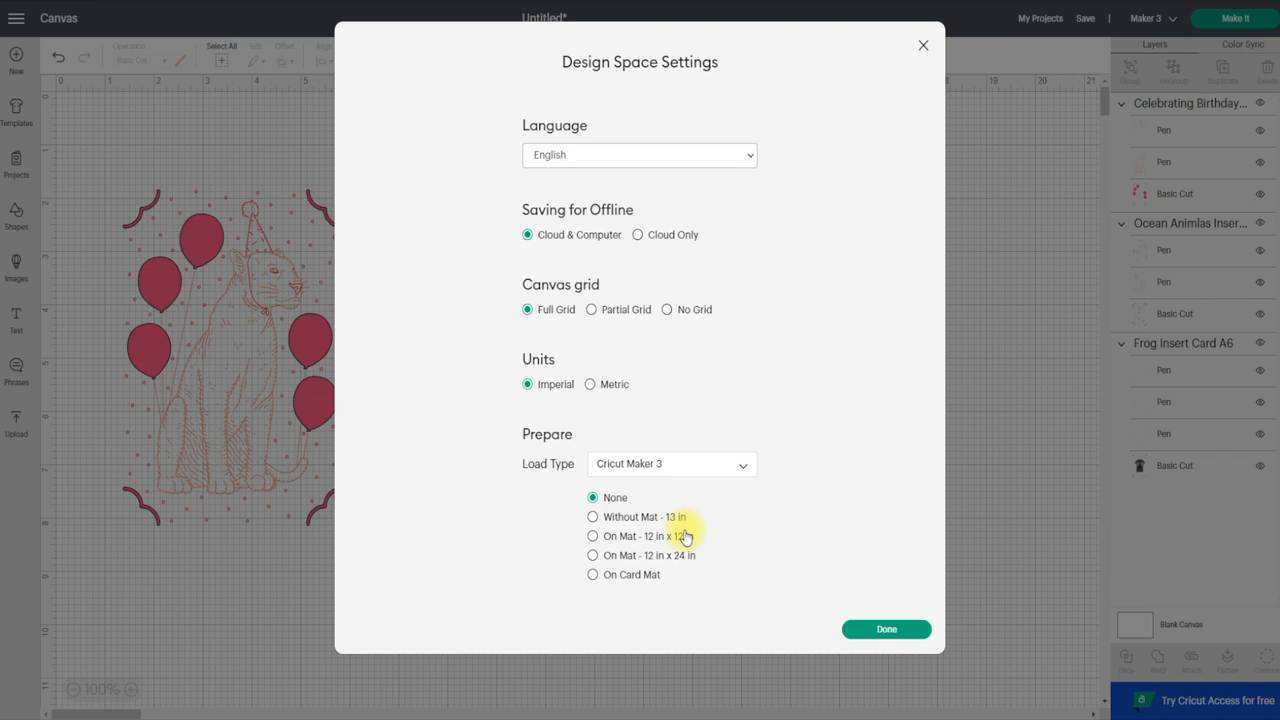
{"action": "mouse_move", "coordinate": [715, 543]}
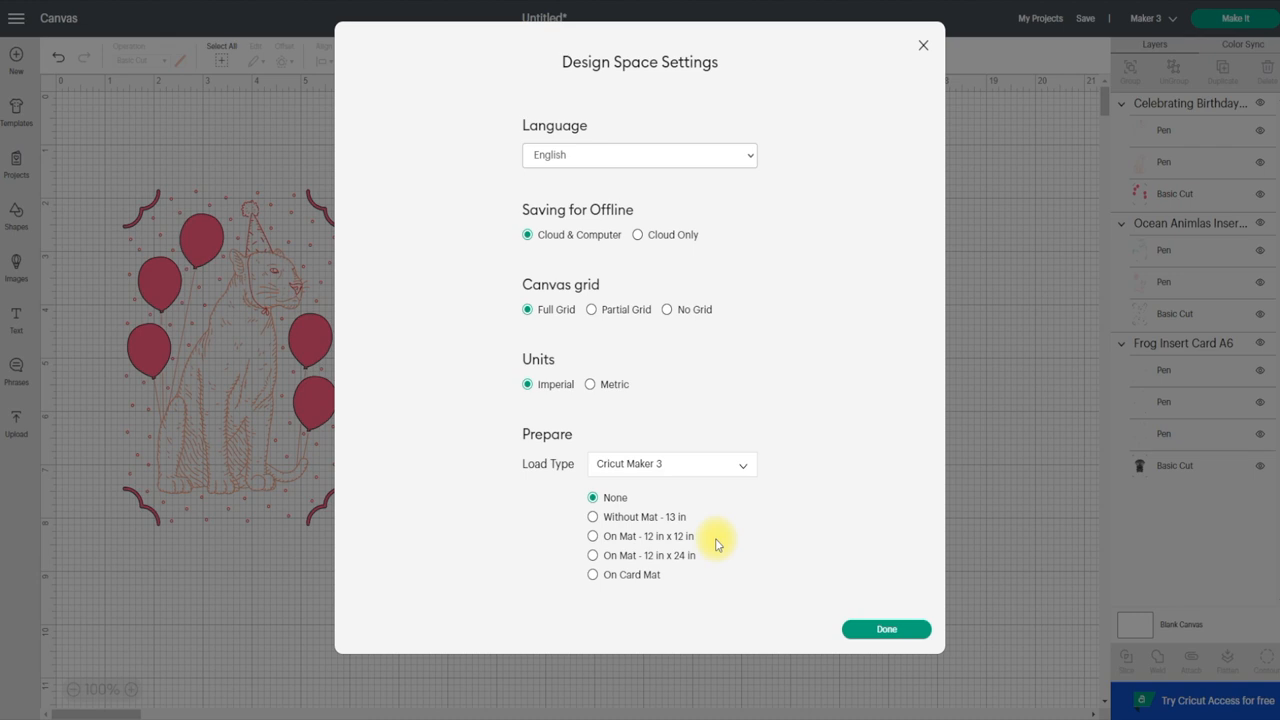
Close Settings unchanged and send the three designs to Make It on a card mat
{"action": "left_click", "coordinate": [885, 629]}
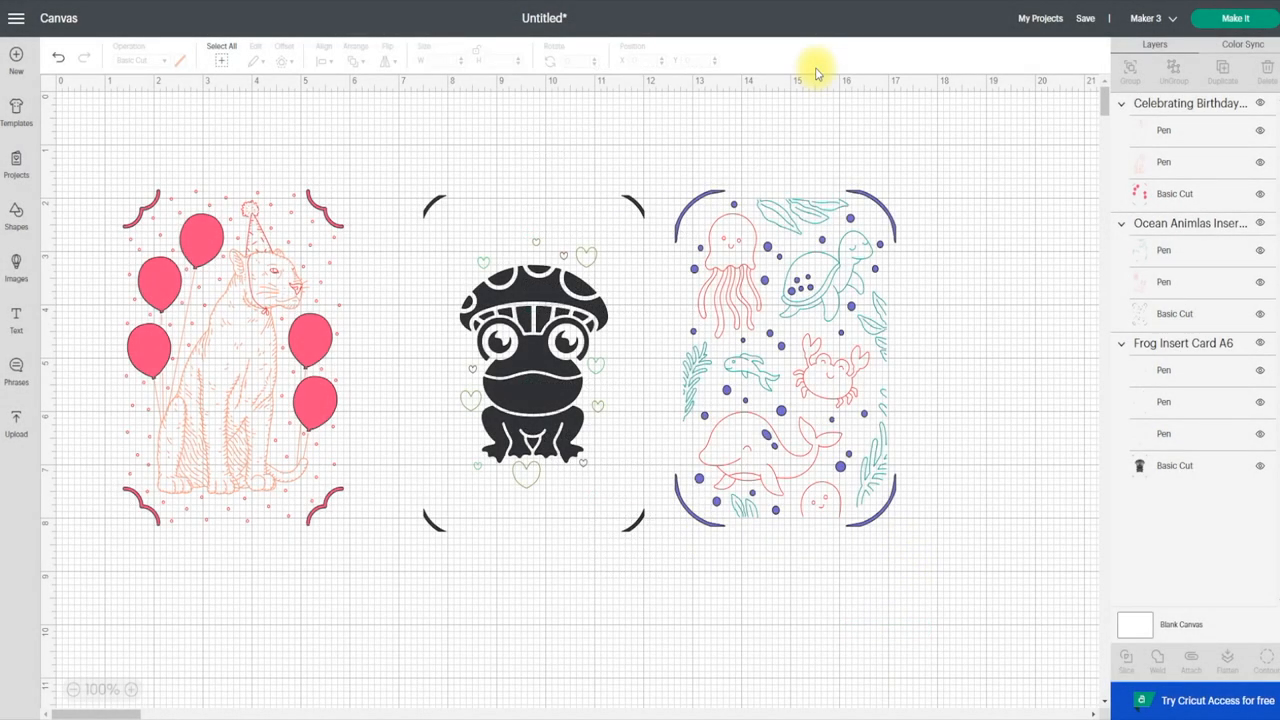
{"action": "mouse_move", "coordinate": [826, 189]}
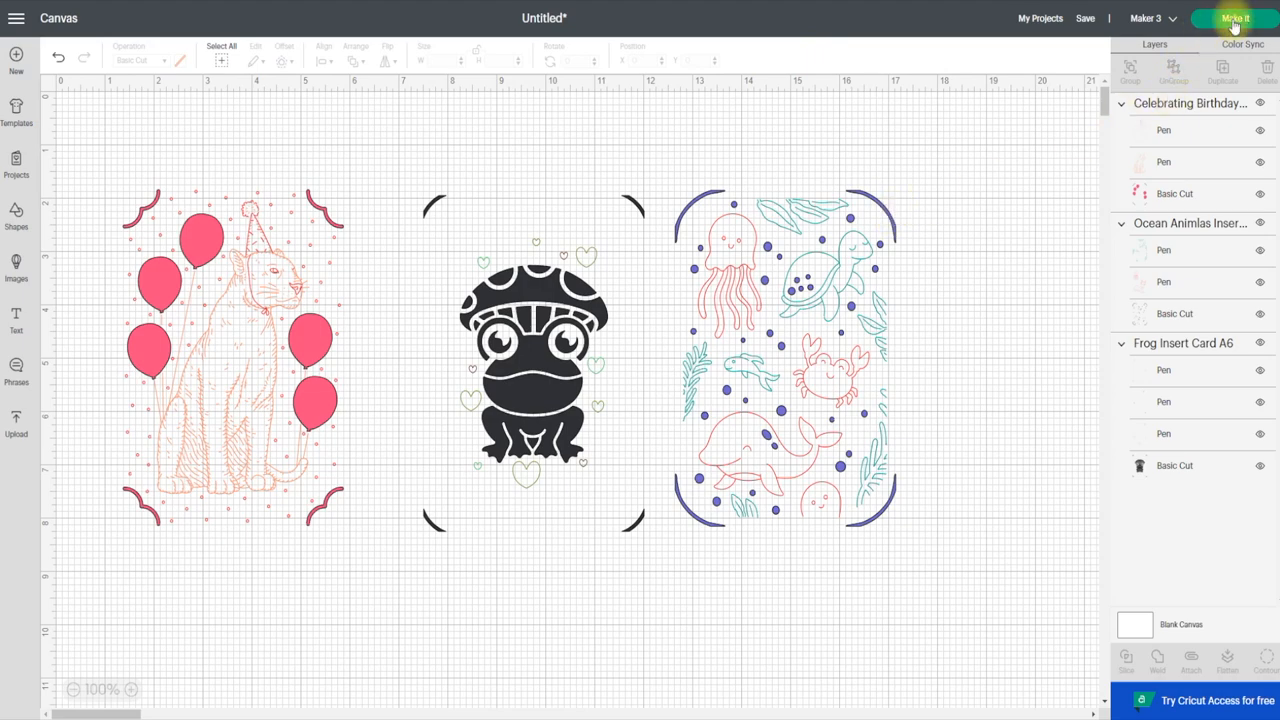
{"action": "left_click", "coordinate": [1236, 18]}
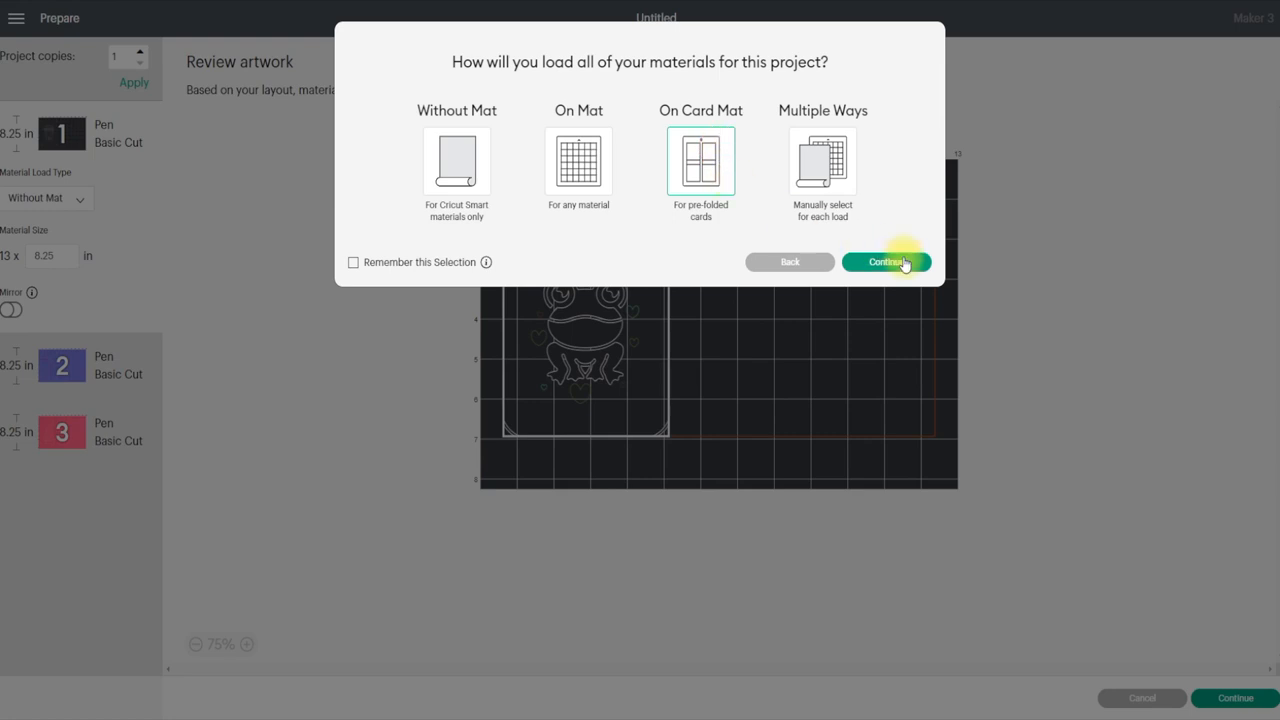
{"action": "left_click", "coordinate": [886, 261]}
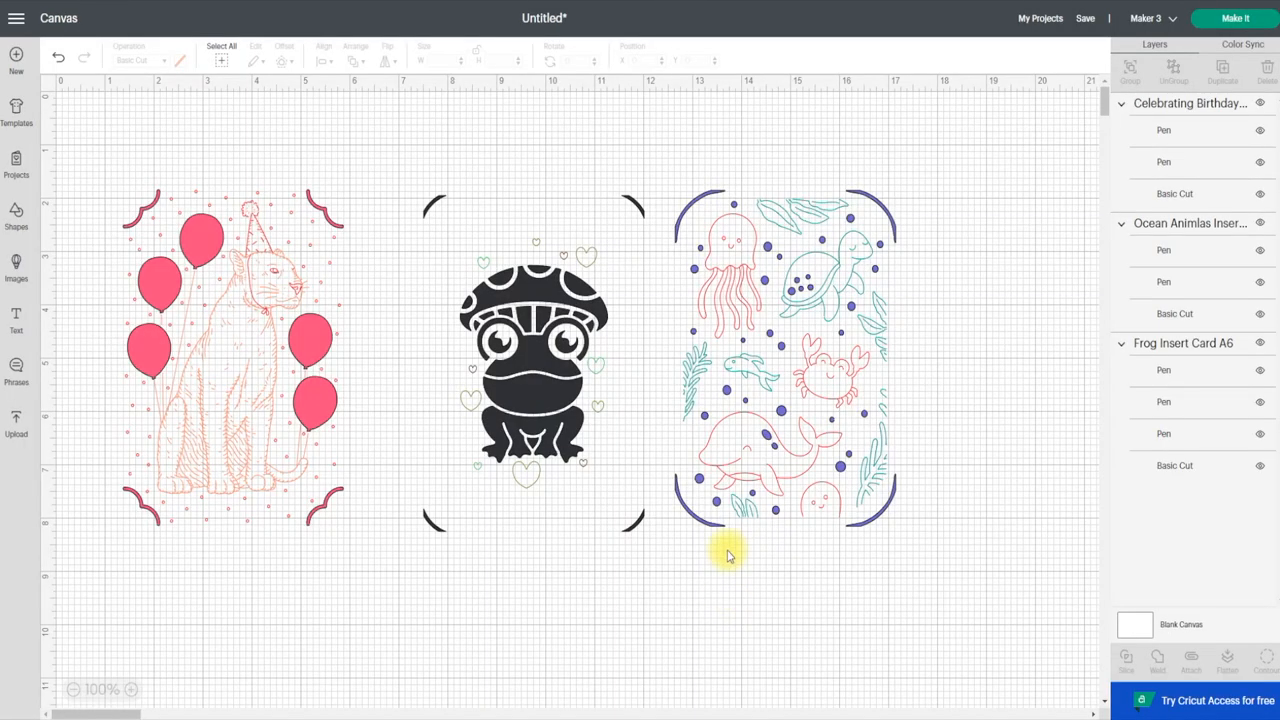
Set the birthday cat card's cut layer to black, then select the ocean card's cut layer
{"action": "left_click", "coordinate": [1174, 193]}
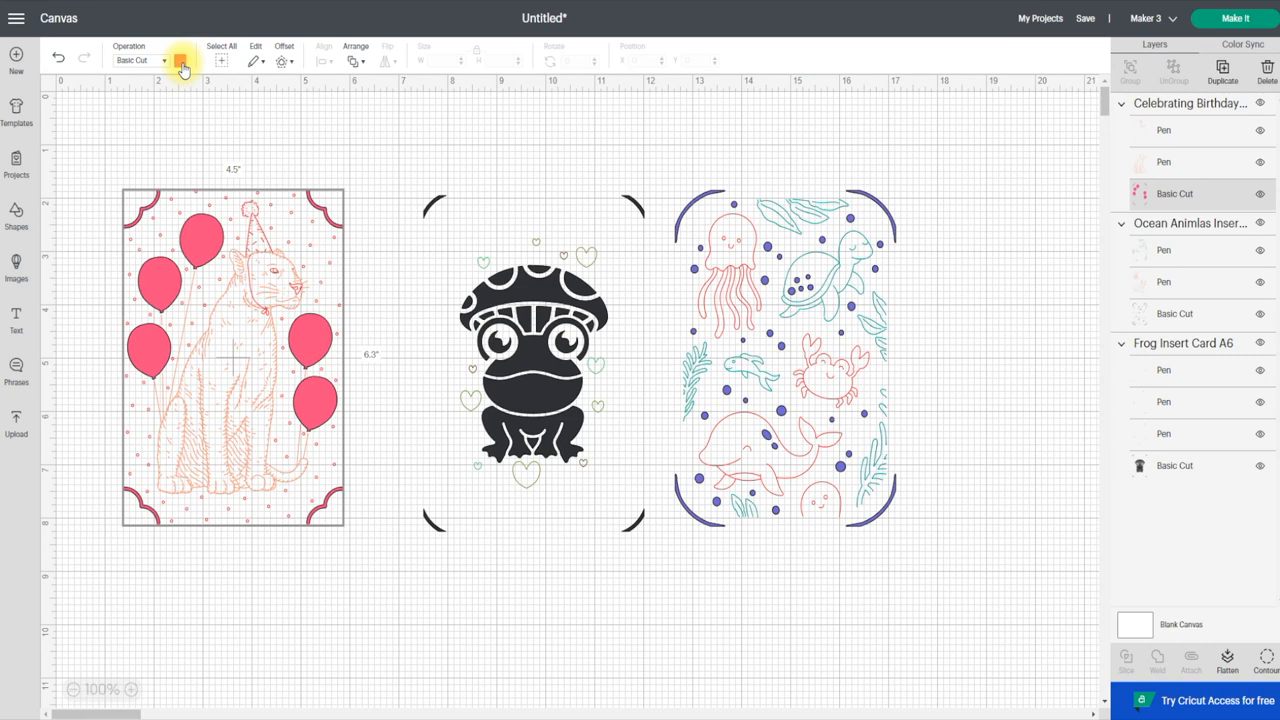
{"action": "left_click", "coordinate": [181, 60]}
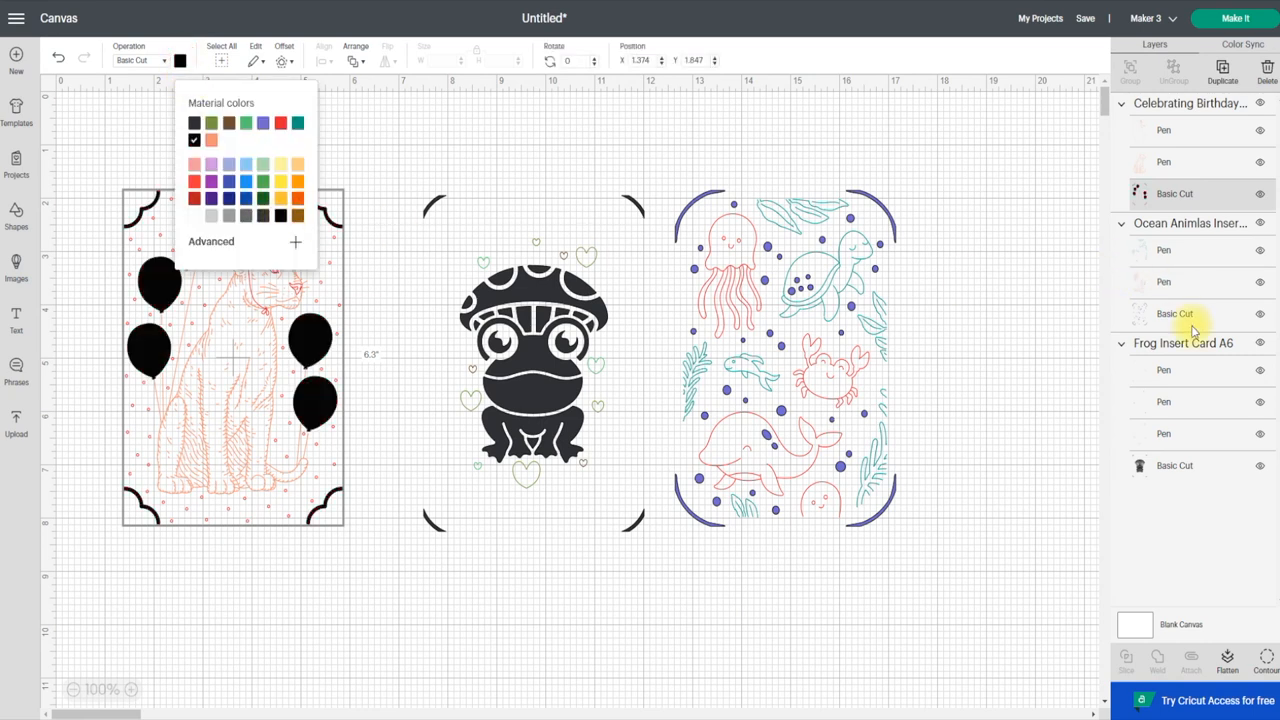
{"action": "left_click", "coordinate": [1175, 313]}
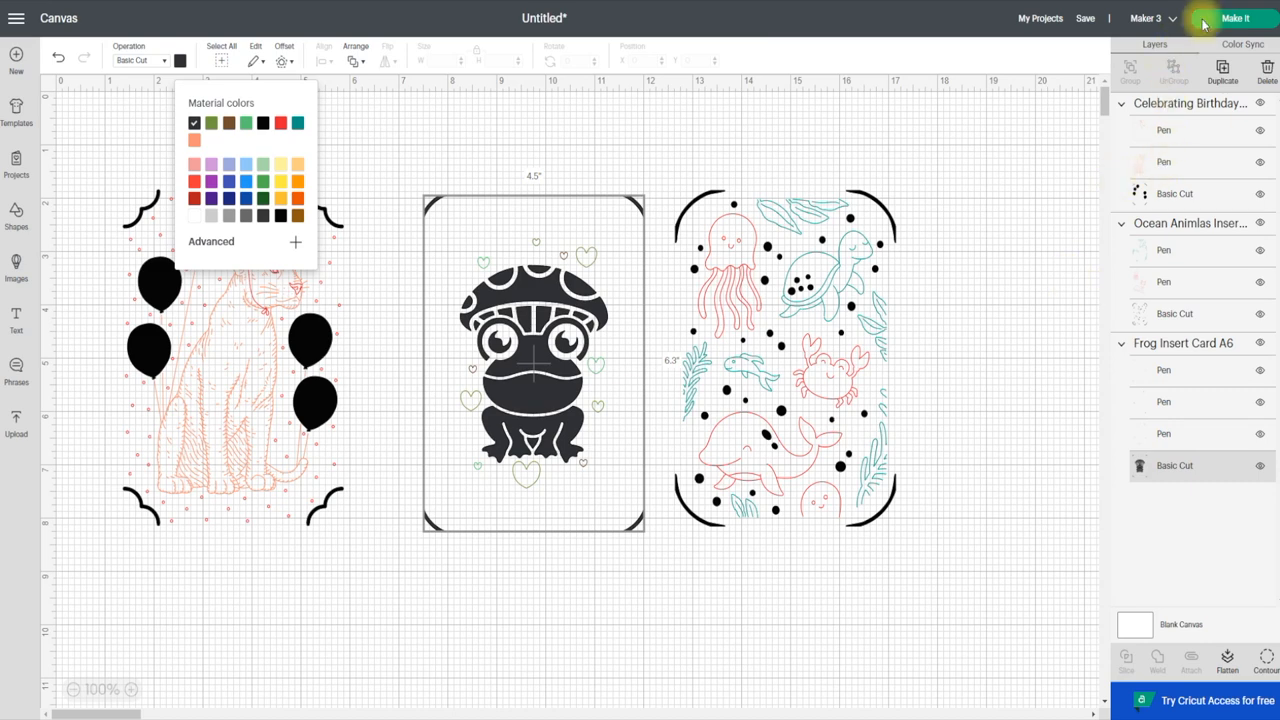
Place all three recoloured cards on one card mat and open the full materials list
{"action": "left_click", "coordinate": [1236, 18]}
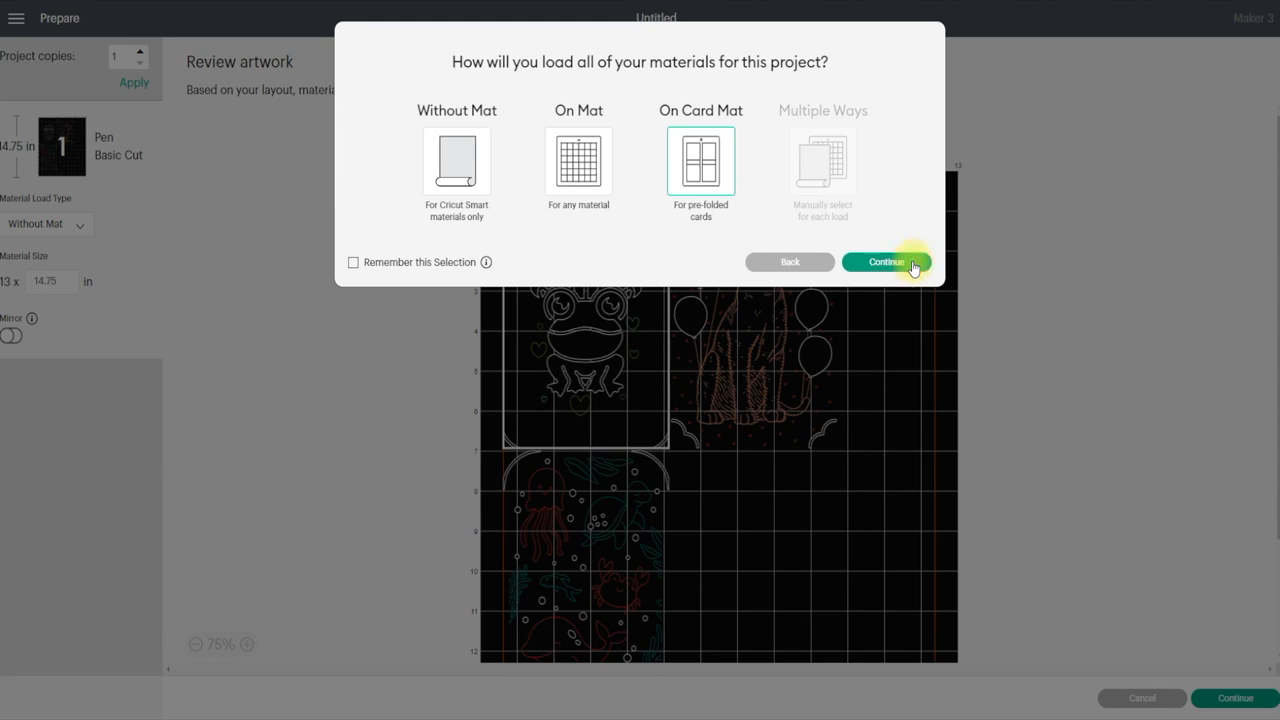
{"action": "left_click", "coordinate": [886, 262]}
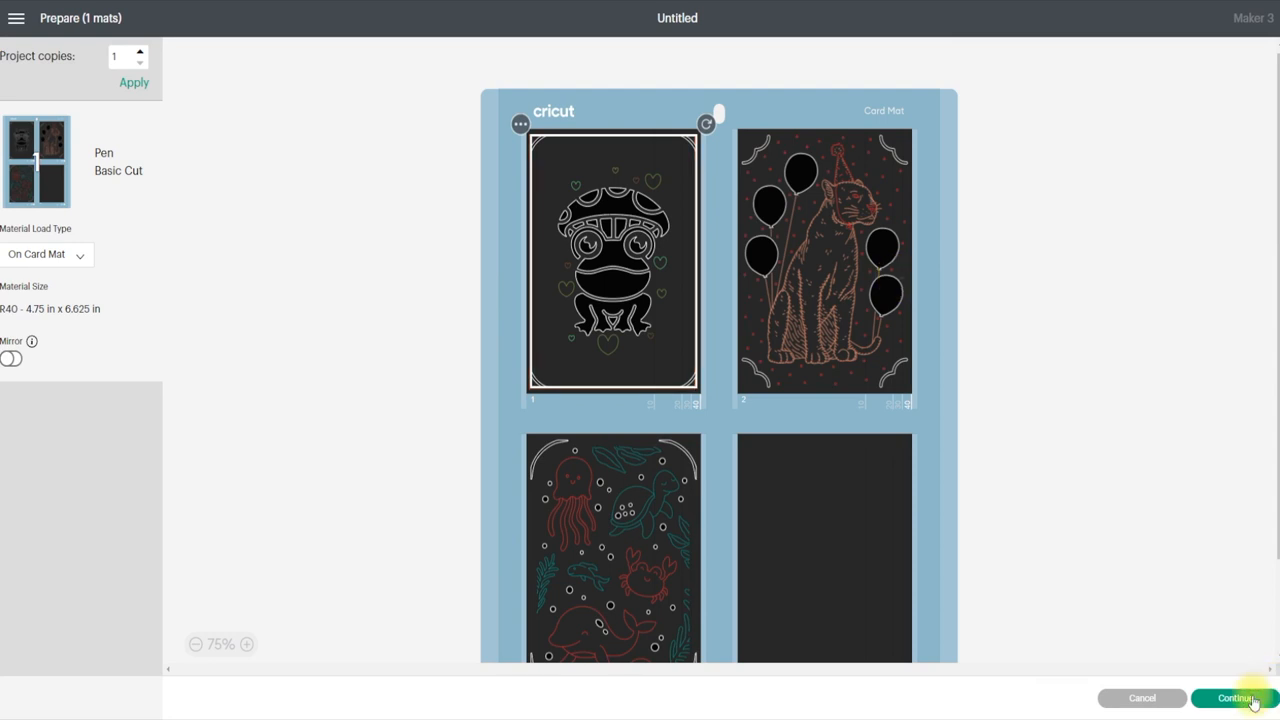
{"action": "left_click", "coordinate": [1237, 697]}
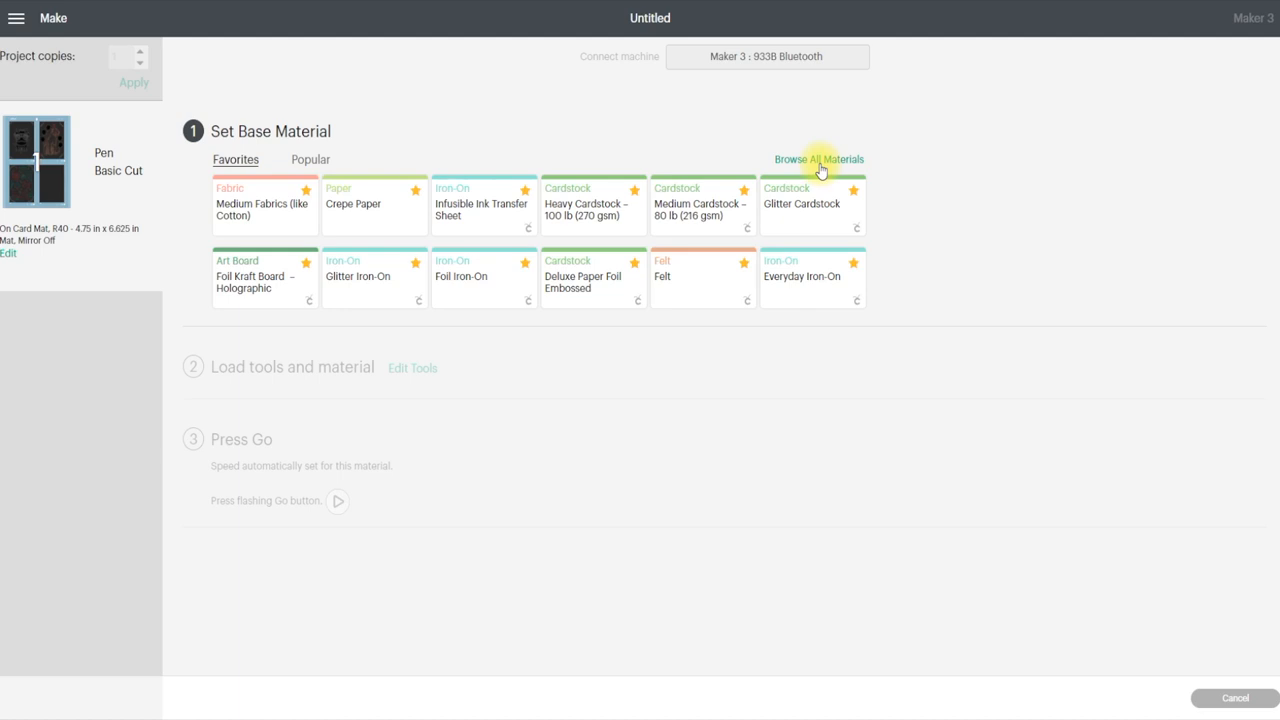
{"action": "left_click", "coordinate": [818, 159]}
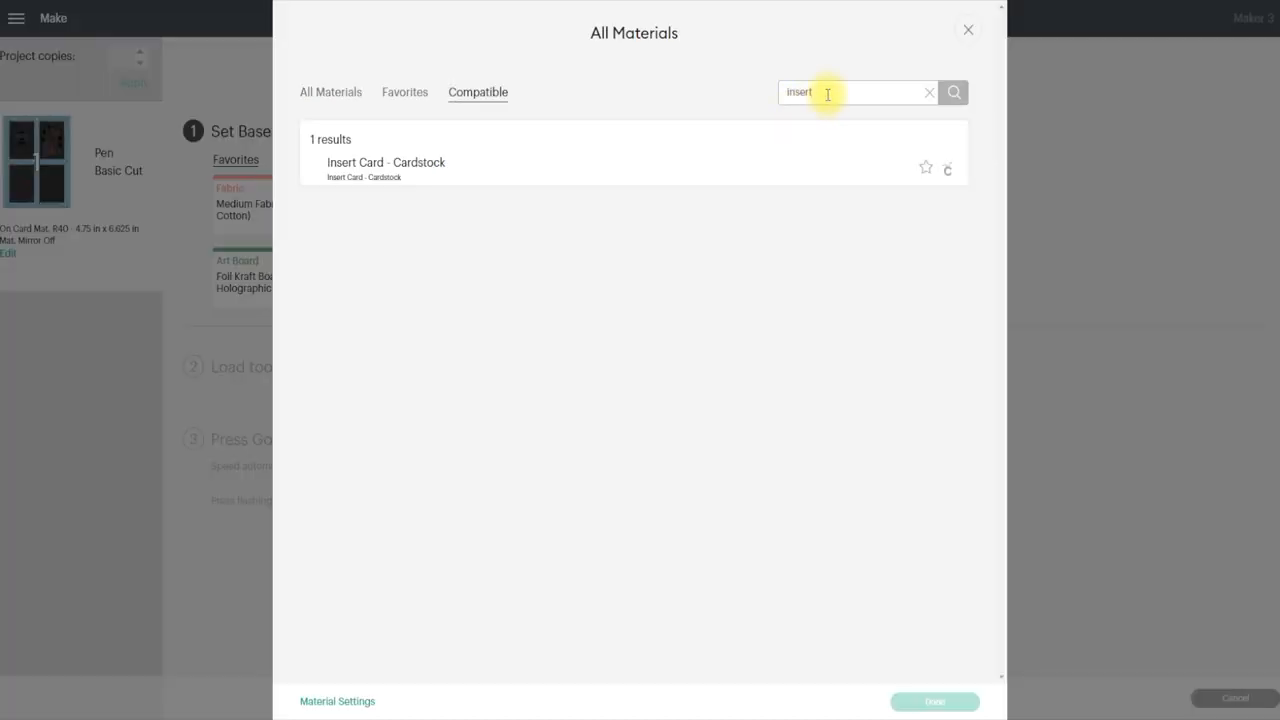